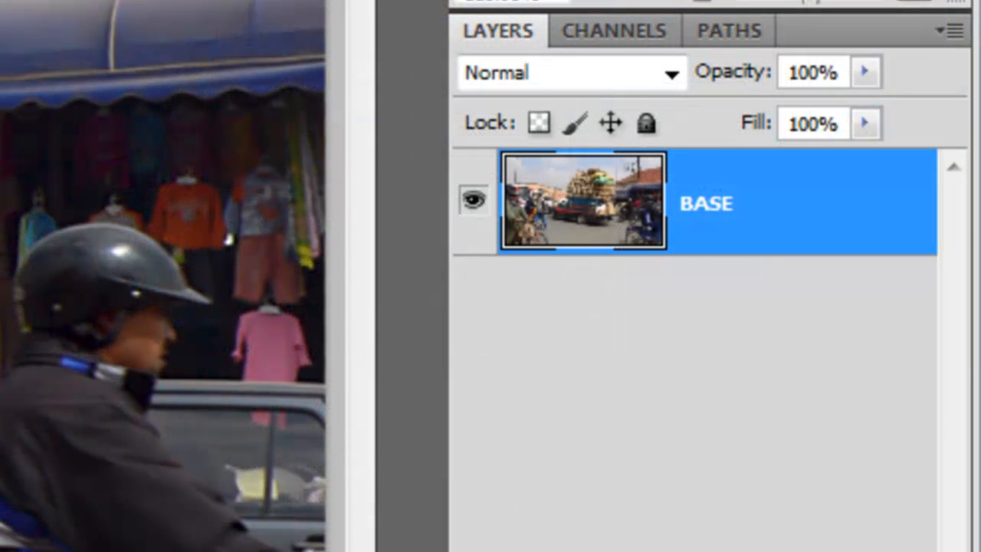
- Duplicate the BASE street-photo layer so a BASE copy sits above the original
key("ctrl+j")
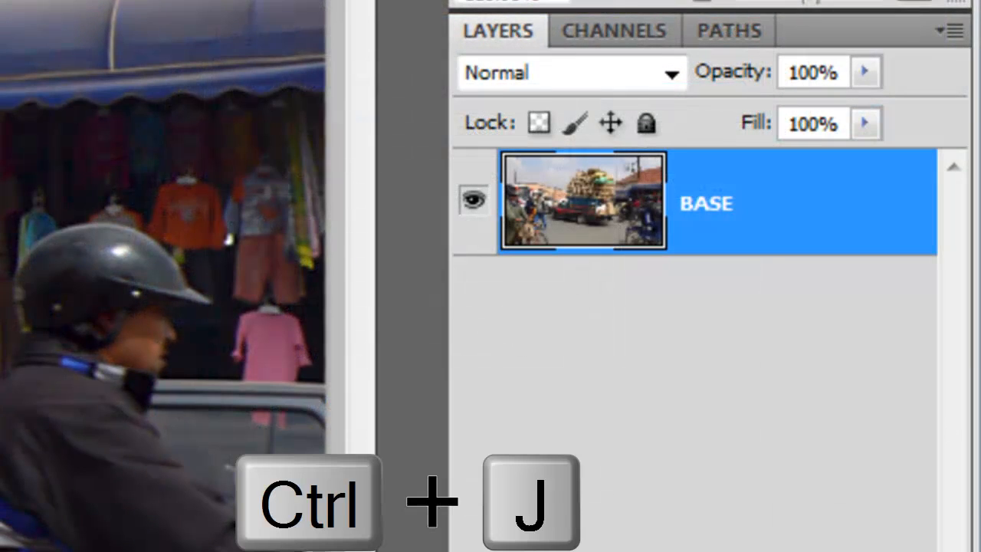
key("ctrl+j")
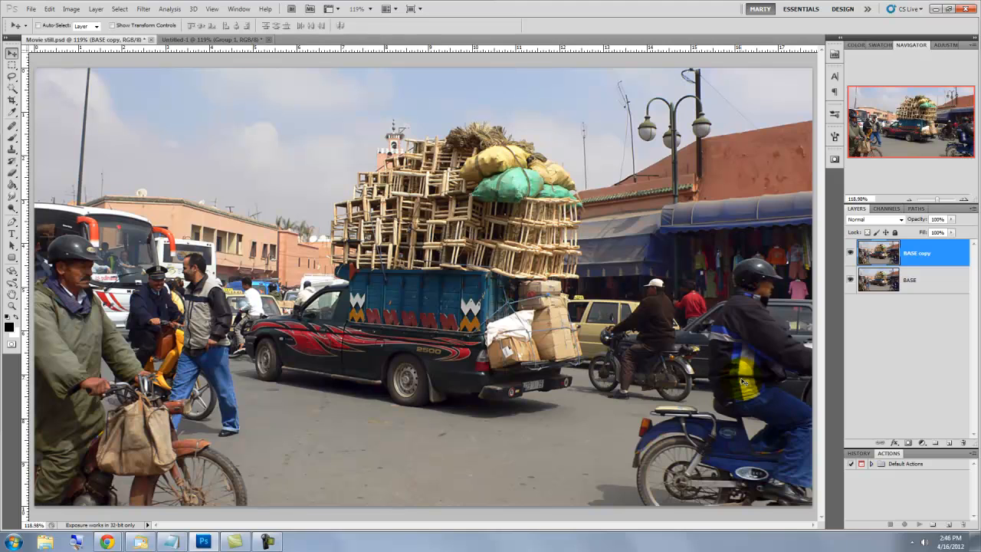
- Cut the BASE copy layer's saturation to -76 via Hue/Saturation, leaving the street muted
key("ctrl+u")
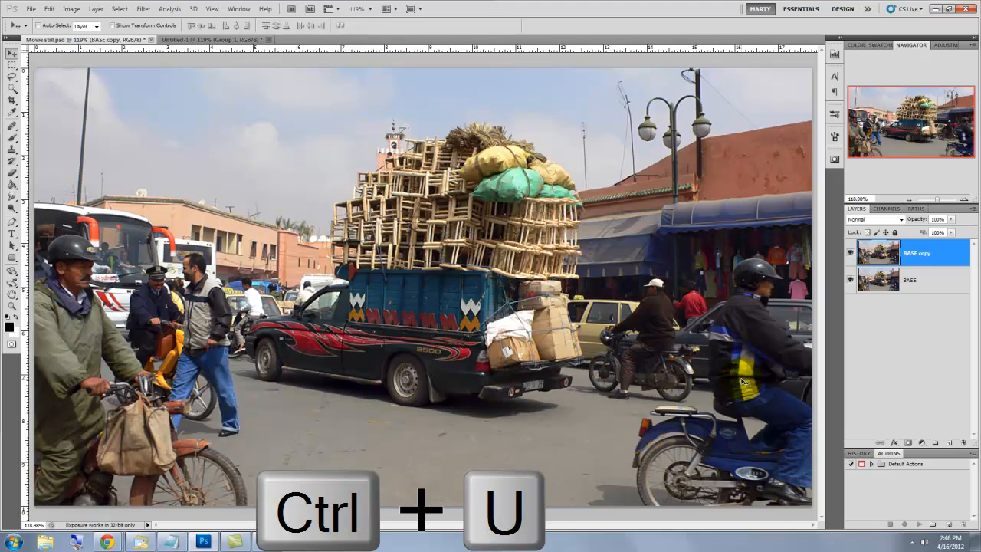
key("ctrl+u")
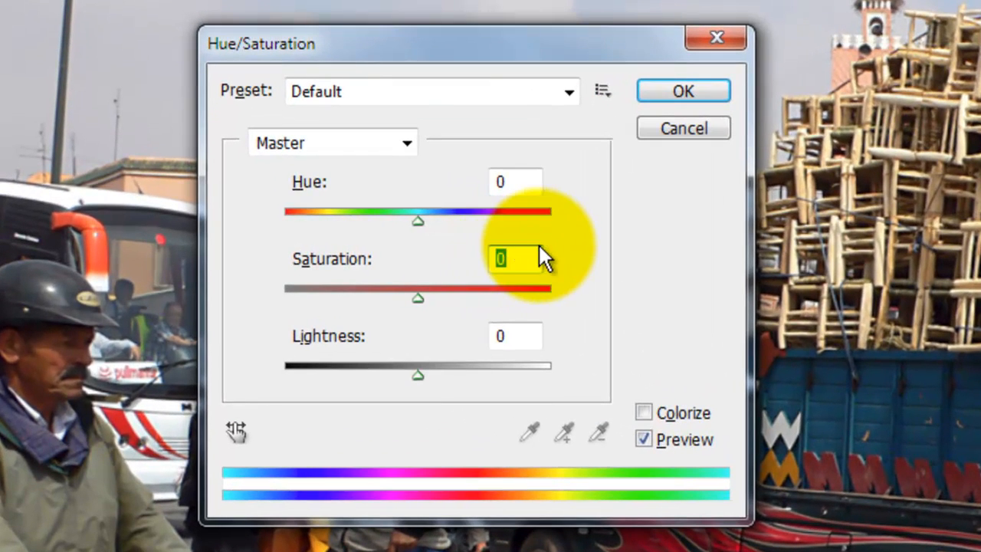
type("-76")
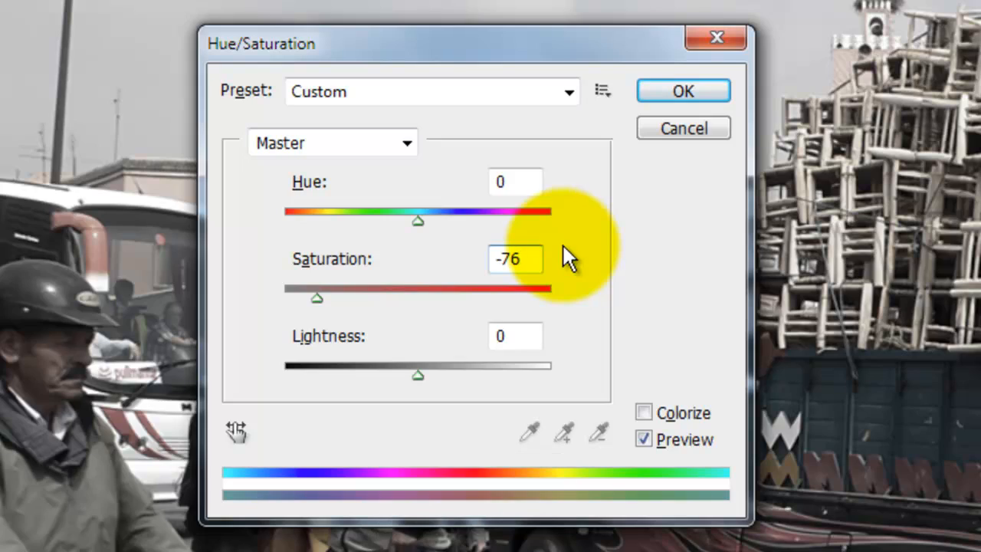
left_click(682, 91)
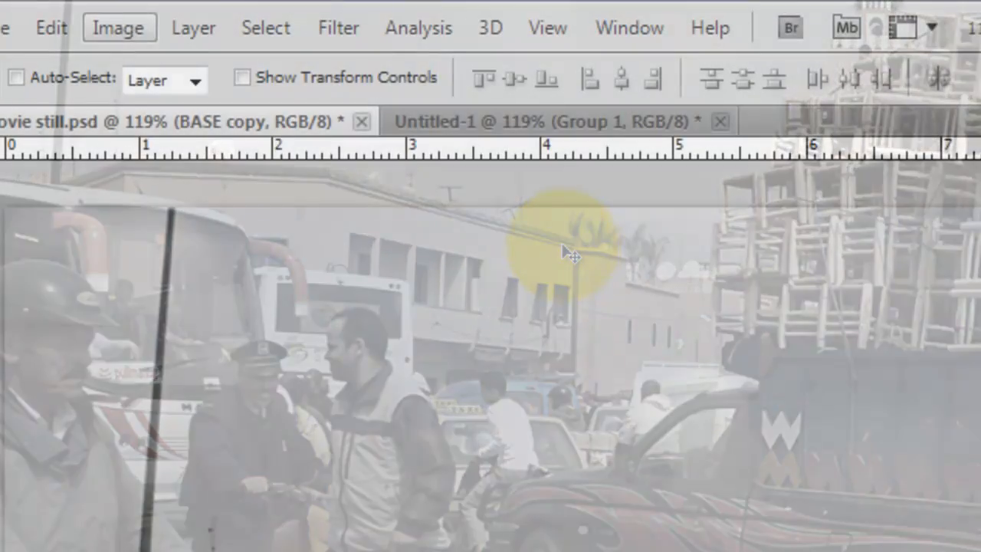
- Apply an Exposure adjustment of 1 with offset -0.1 and gamma 0.65 to the desaturated layer
left_click(119, 28)
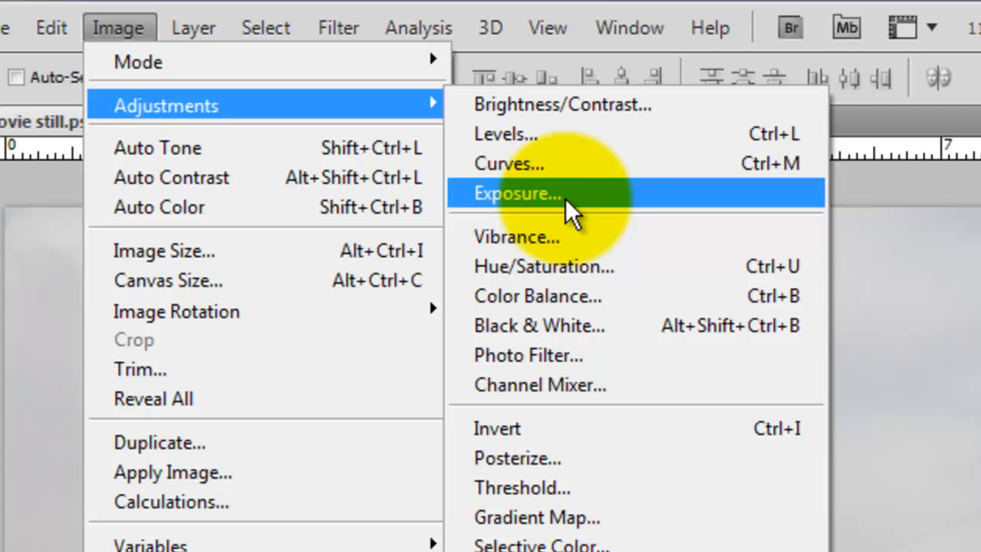
left_click(518, 194)
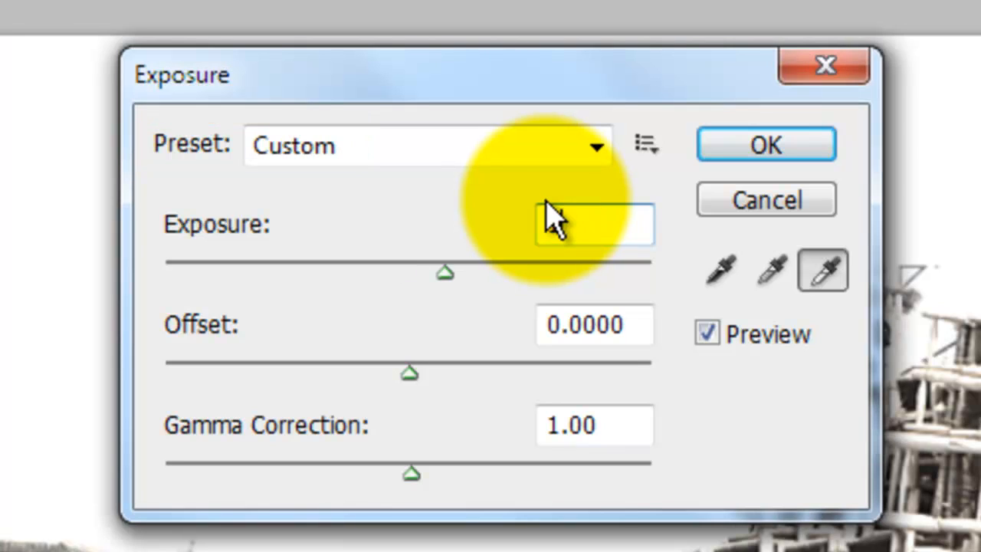
type("1")
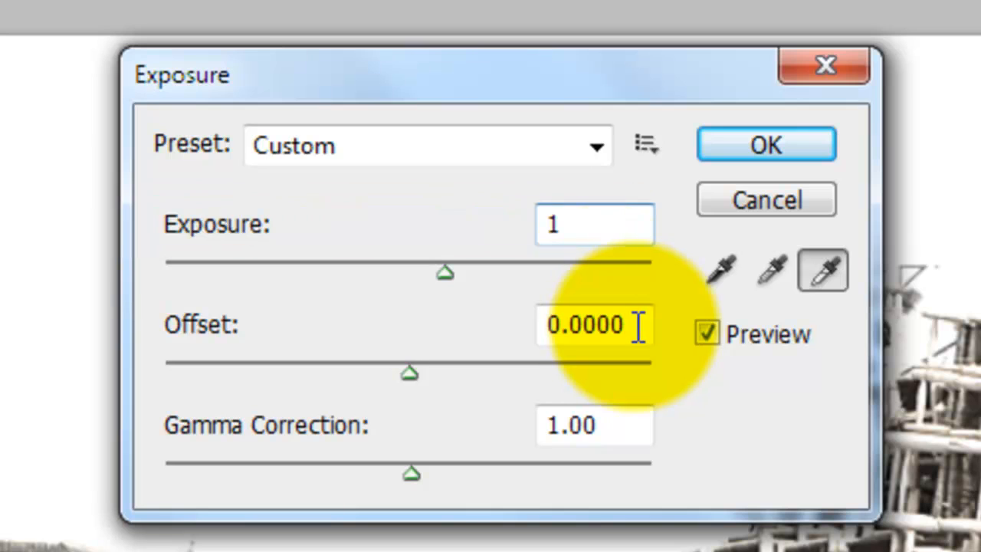
type("-0.1")
left_click(594, 424)
type(".65")
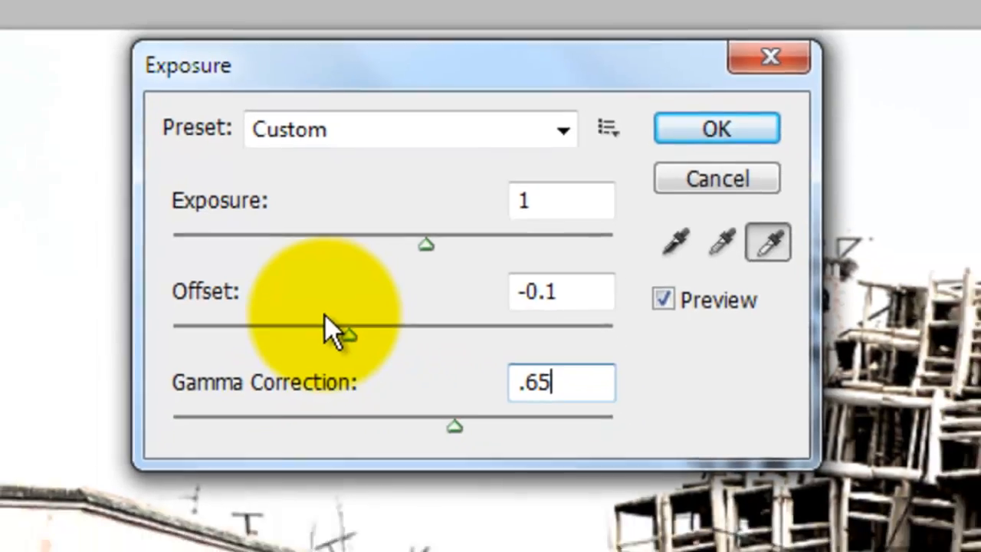
left_click(716, 129)
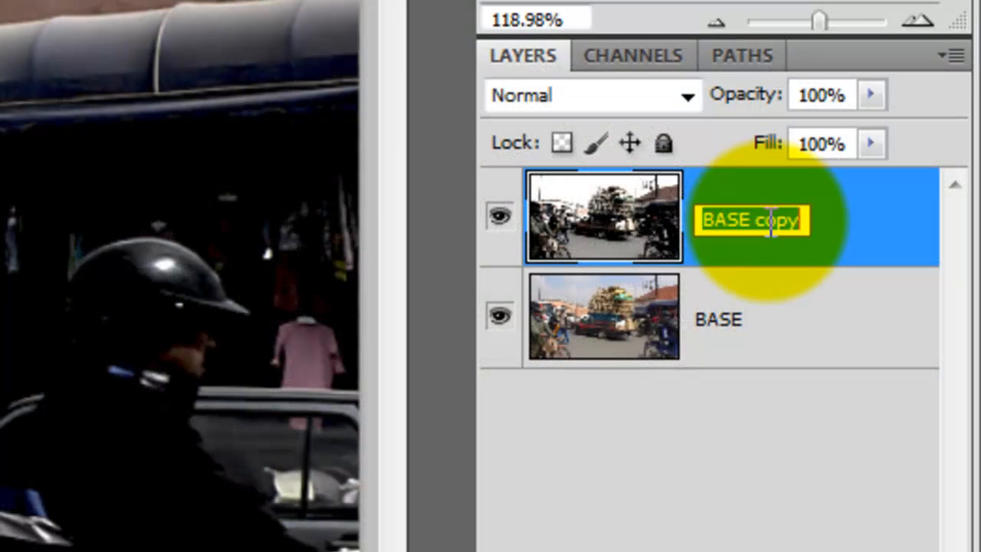
- Rename the adjusted layer 'exposure' and duplicate it as 'DEPTH OF FIELD' above
type("exposure")
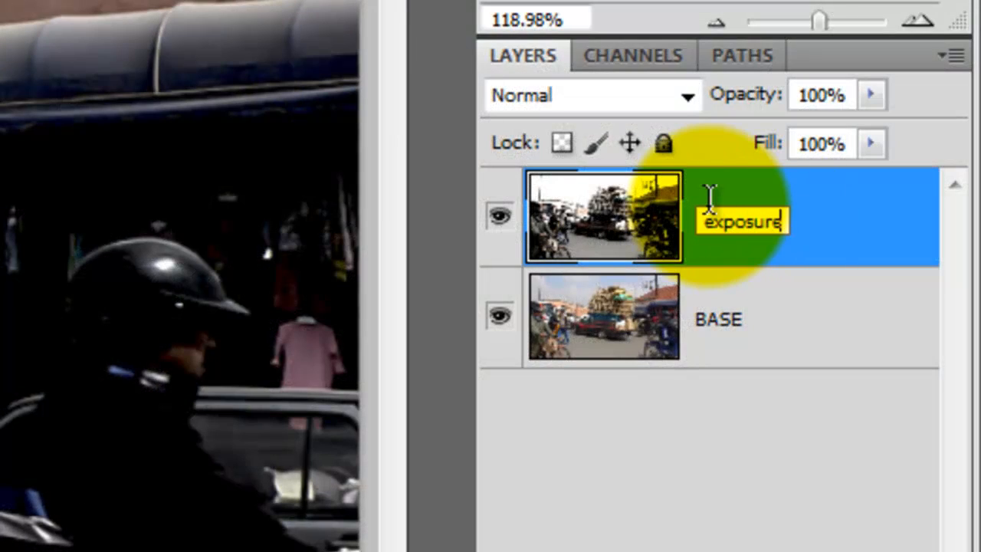
key("ctrl+j")
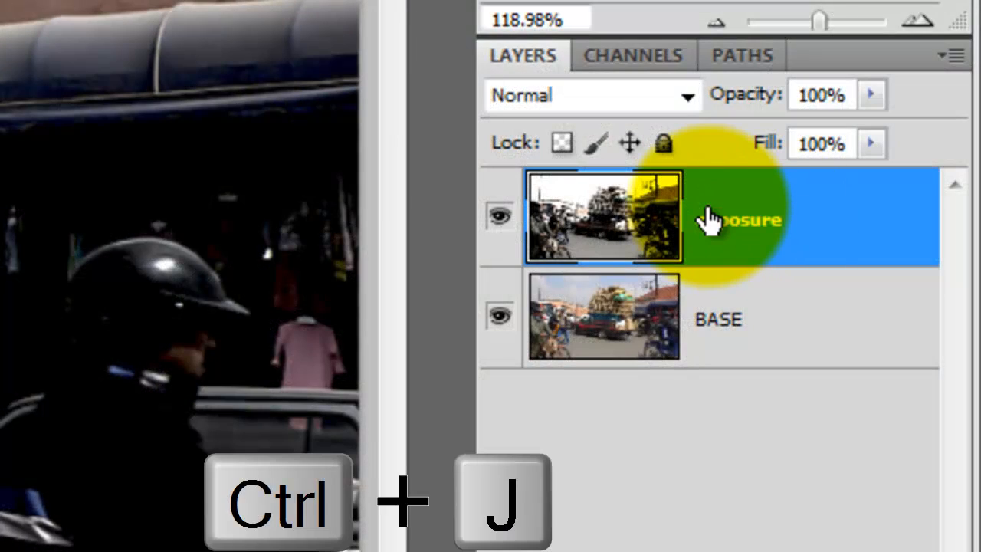
key("ctrl+j")
type("DEPTH O")
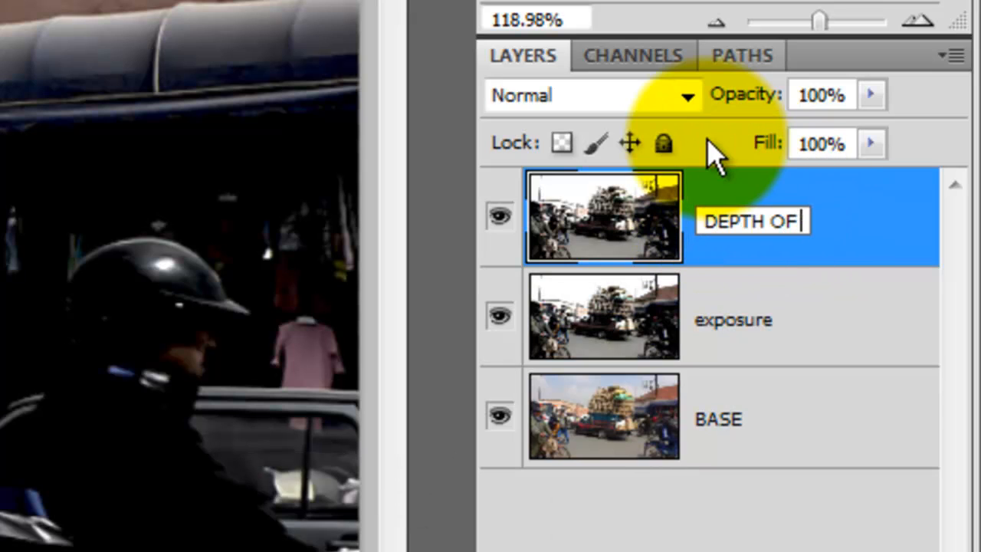
type("FIELD")
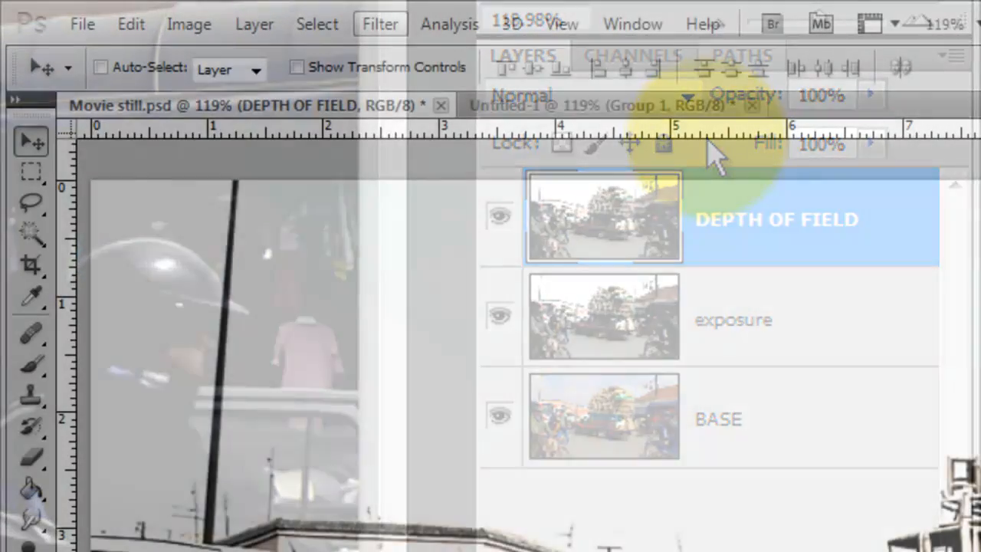
- Apply Lens Blur with More Accurate and Depth Map source None to the DEPTH OF FIELD layer
left_click(380, 24)
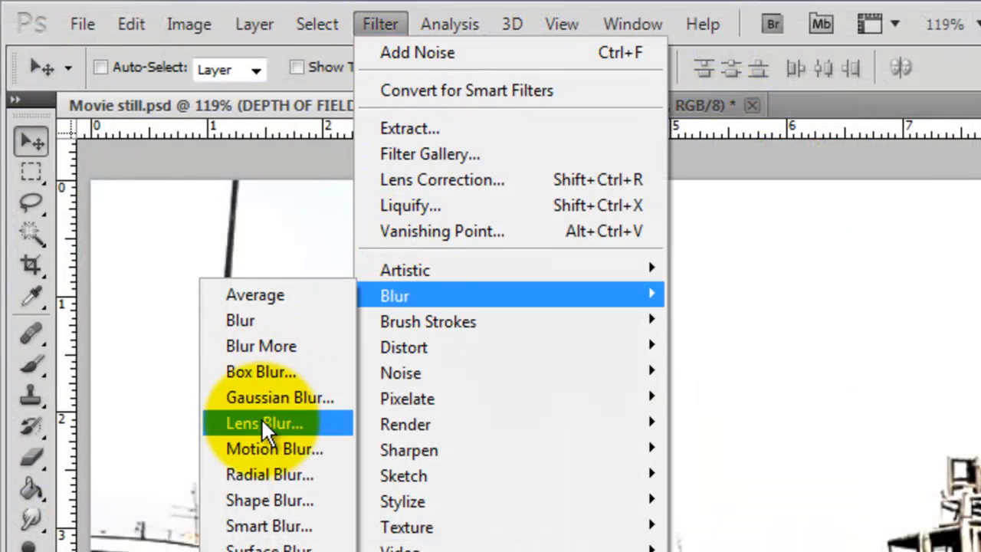
left_click(264, 423)
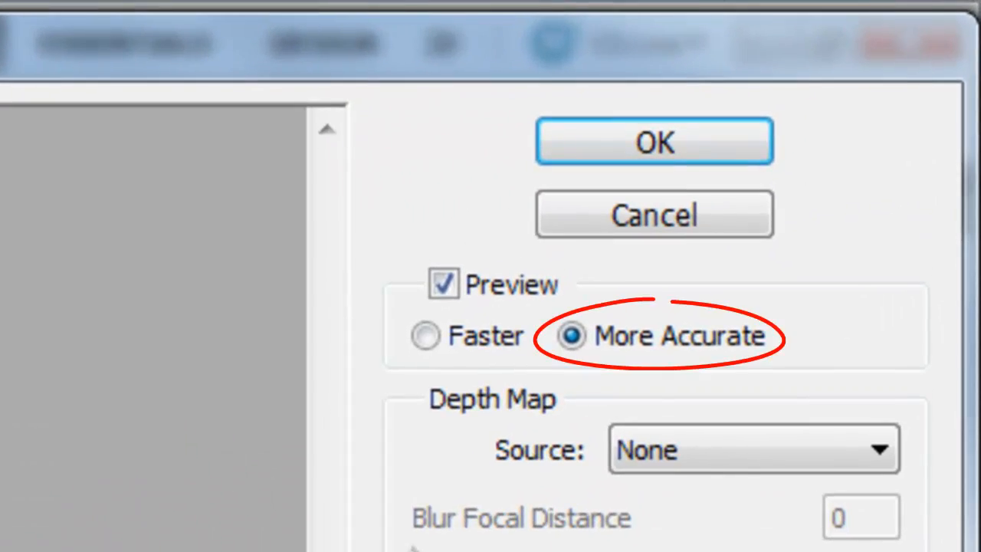
scroll("down", 3)
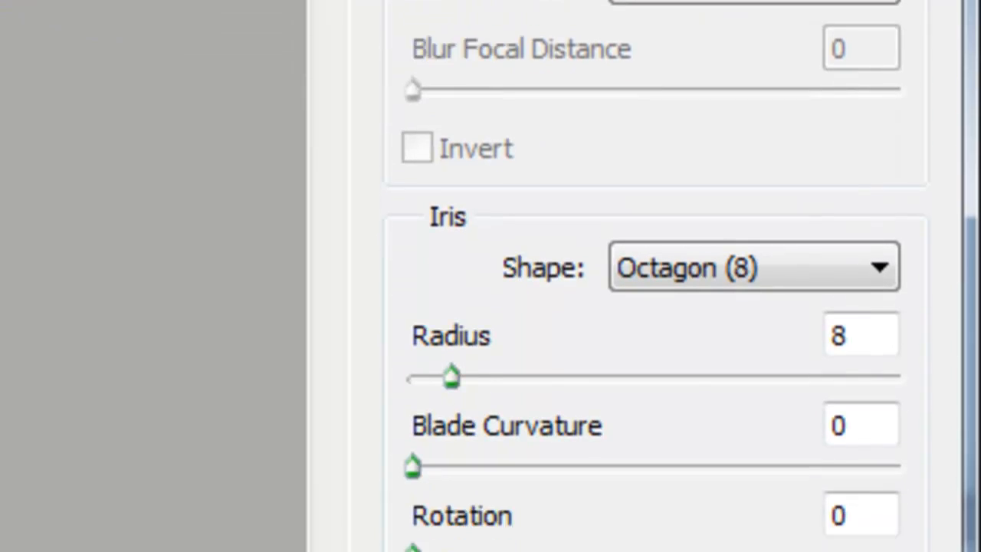
scroll("down", 3)
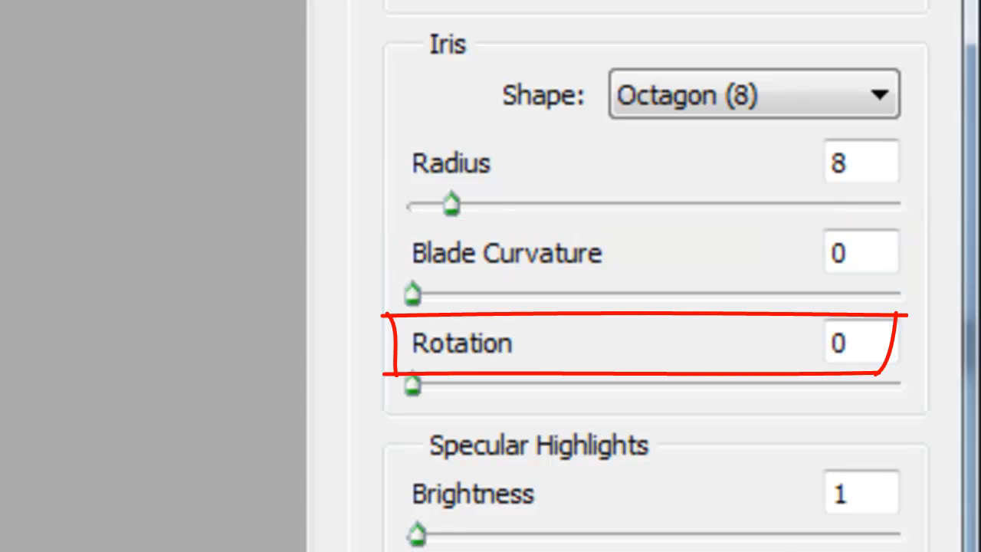
scroll("down", 3)
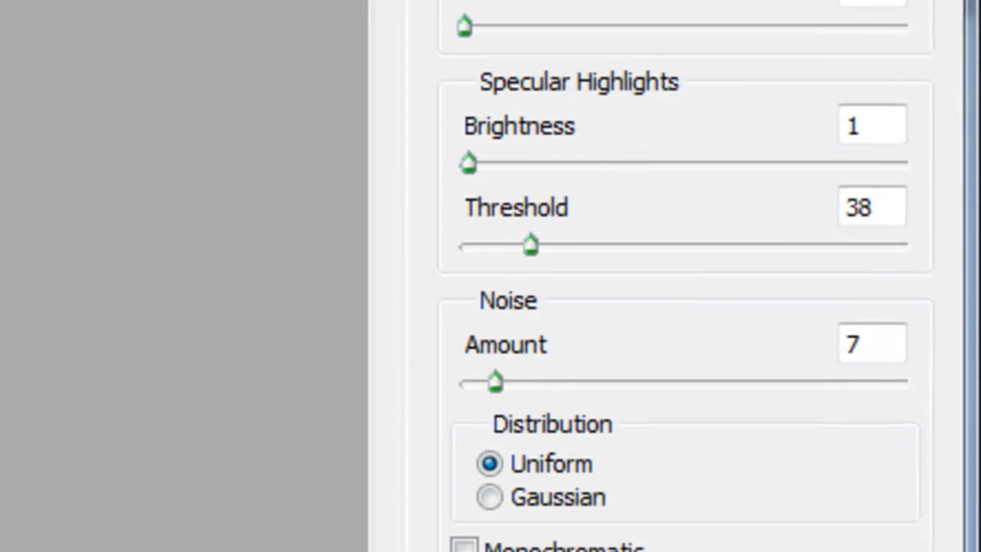
scroll("down", 3)
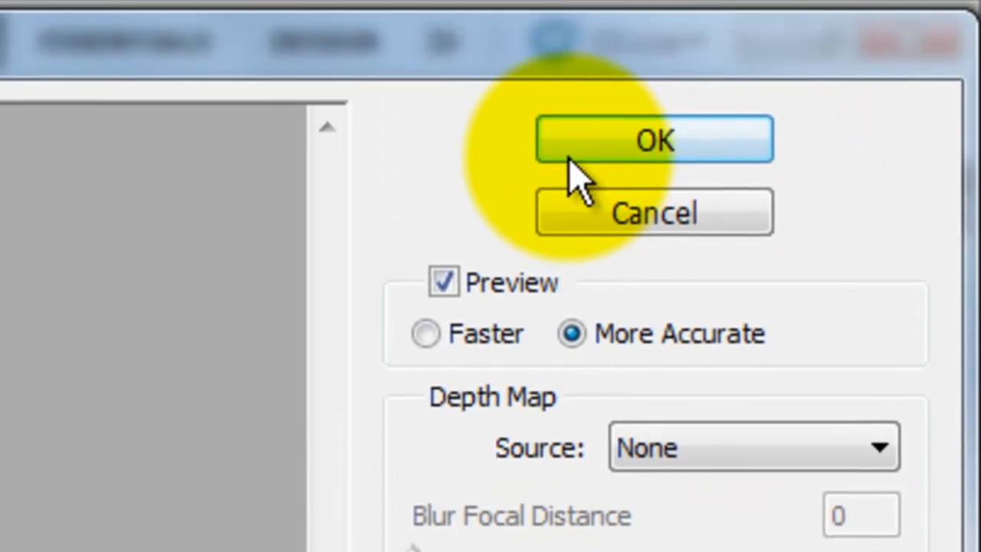
left_click(653, 139)
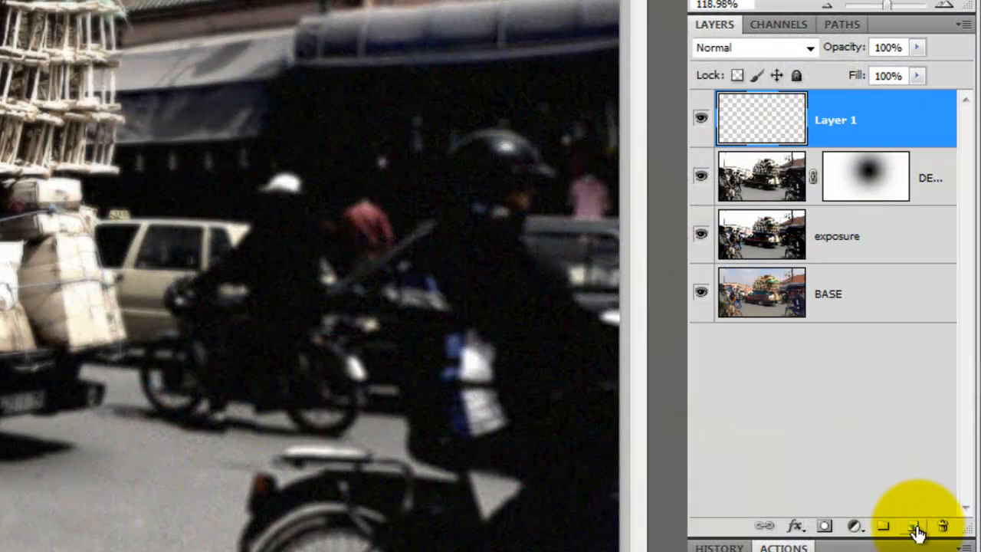
- Fill the vignette layer and set its blend mode to Multiply to darken the photo's edges
key("alt+Delete")
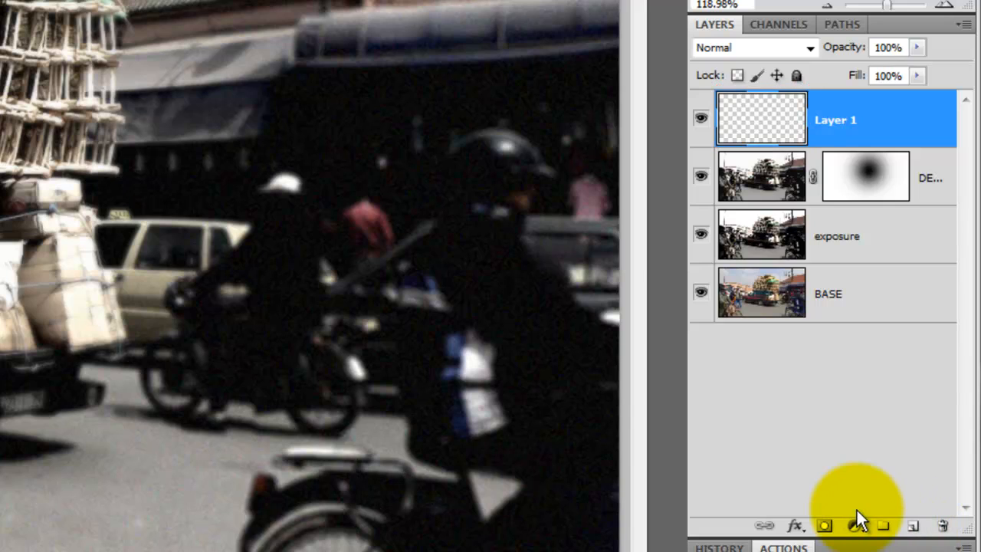
left_click(754, 46)
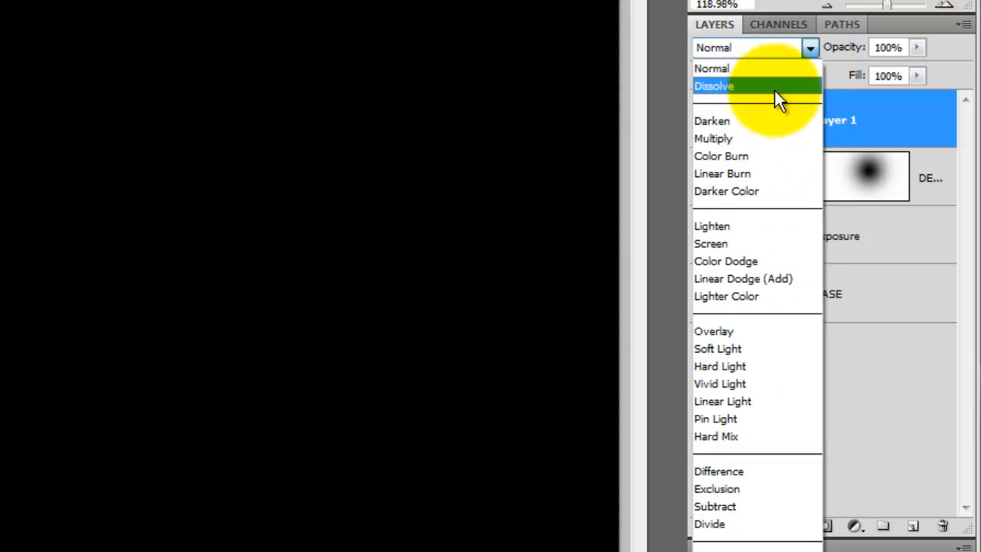
left_click(713, 138)
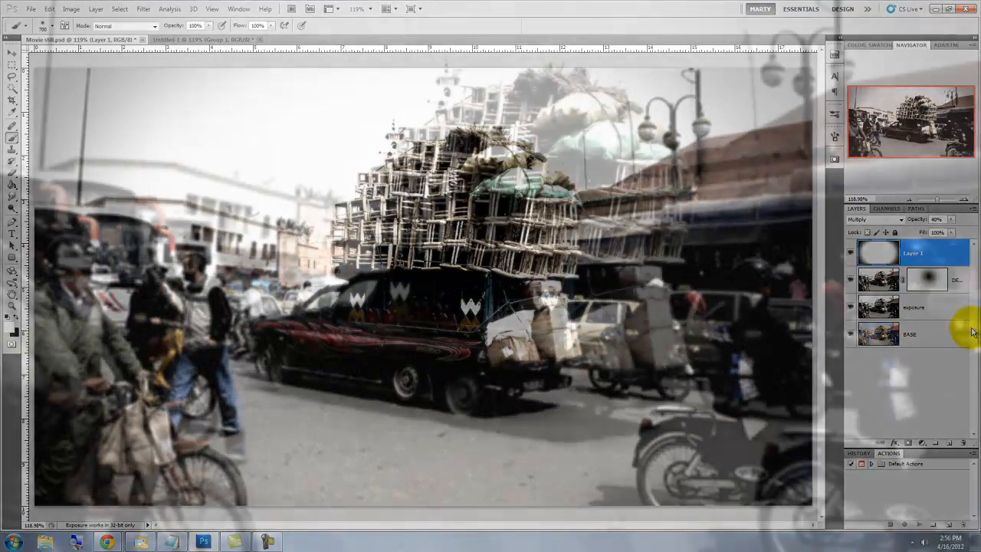
- Stamp the visible layers into a merged COMP layer and add 5% Gaussian noise to it
key("ctrl+shift+alt+e")
type("COMP")
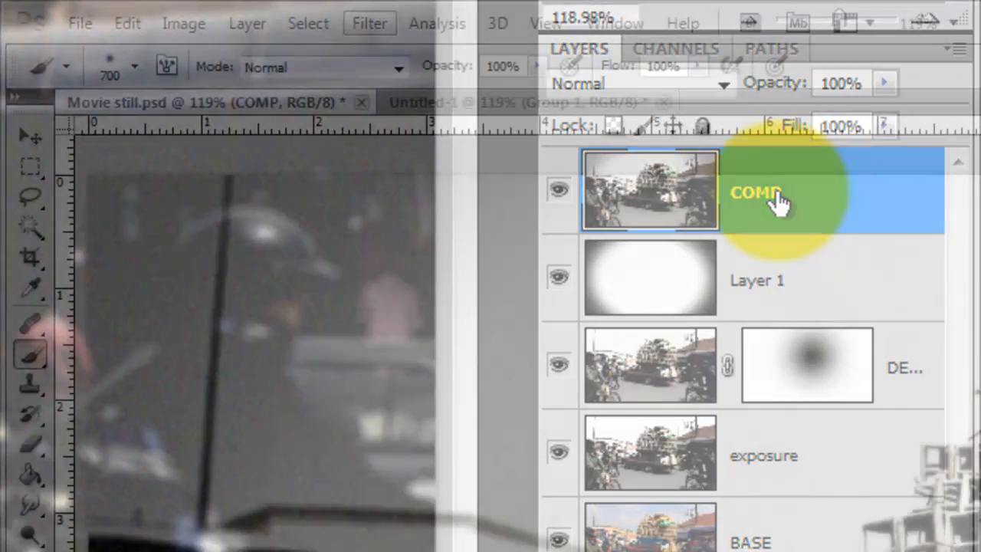
left_click(370, 23)
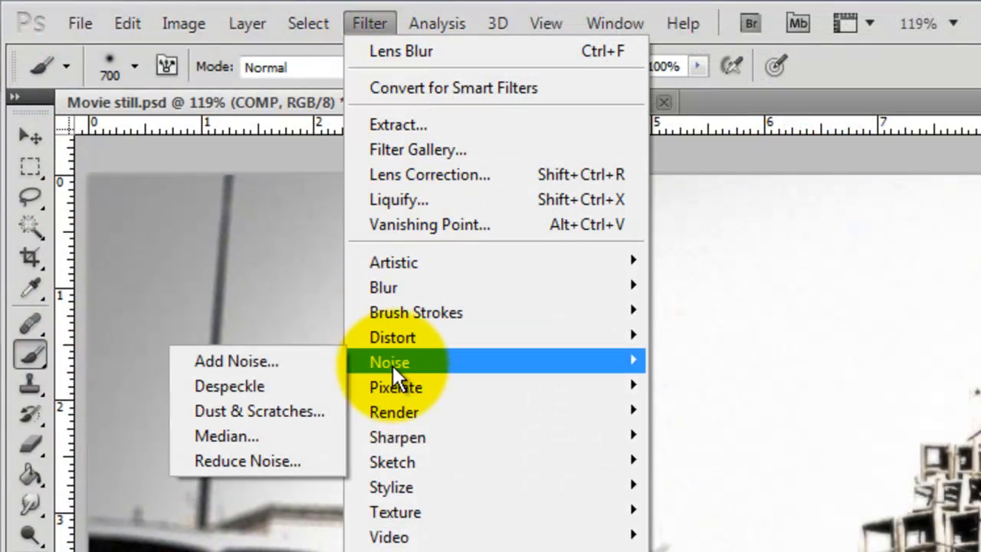
left_click(236, 360)
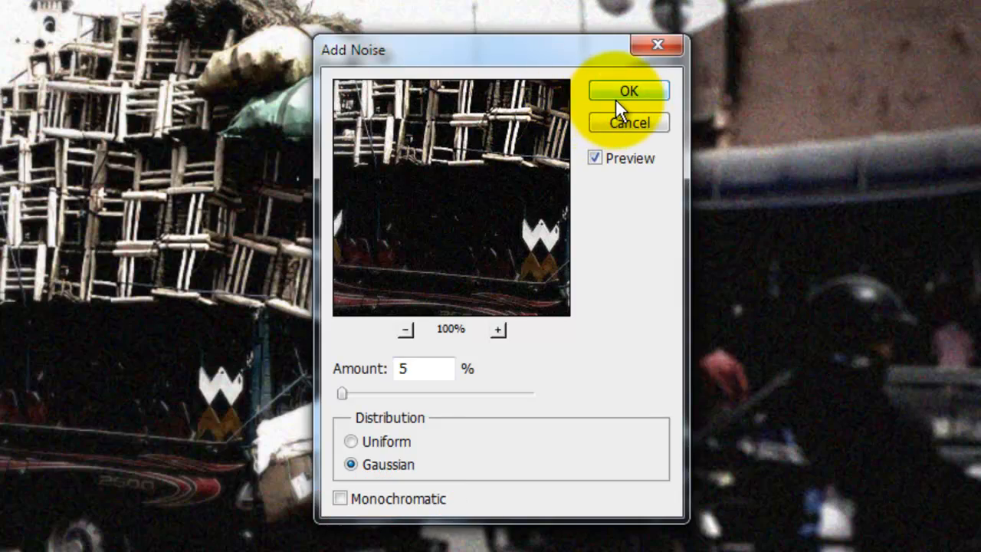
left_click(628, 90)
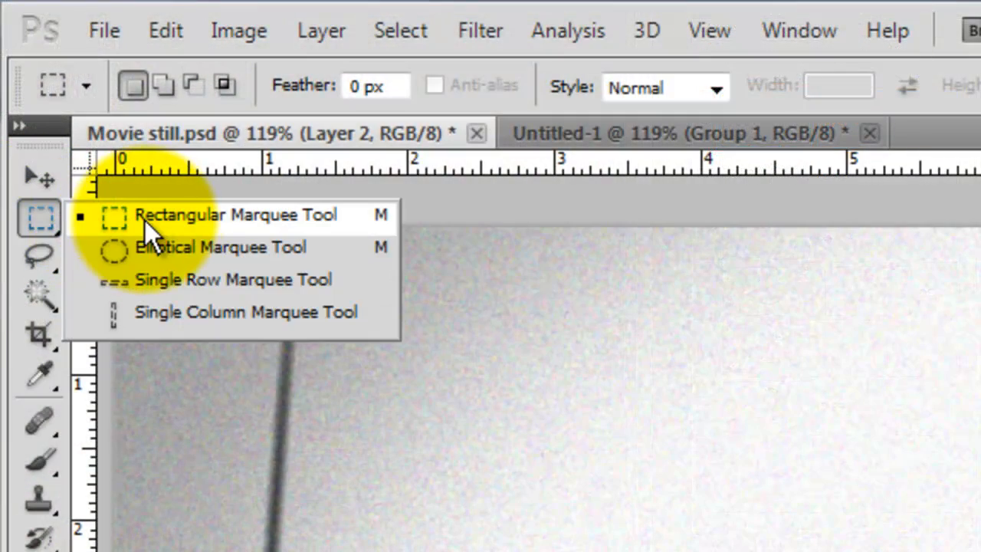
- Select the middle band, invert to the top and bottom strips, and fill them with black letterbox bars
left_click(236, 215)
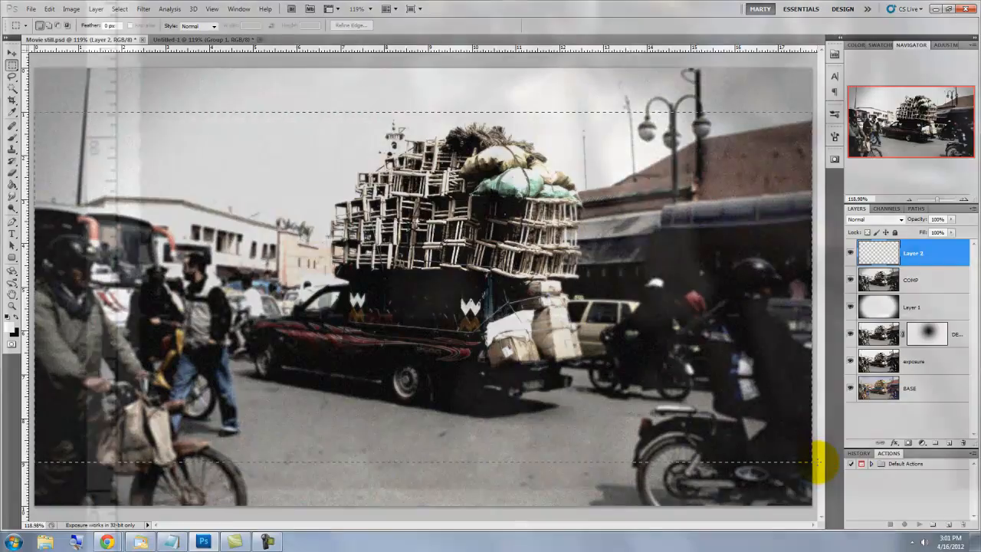
key("ctrl+shift+i")
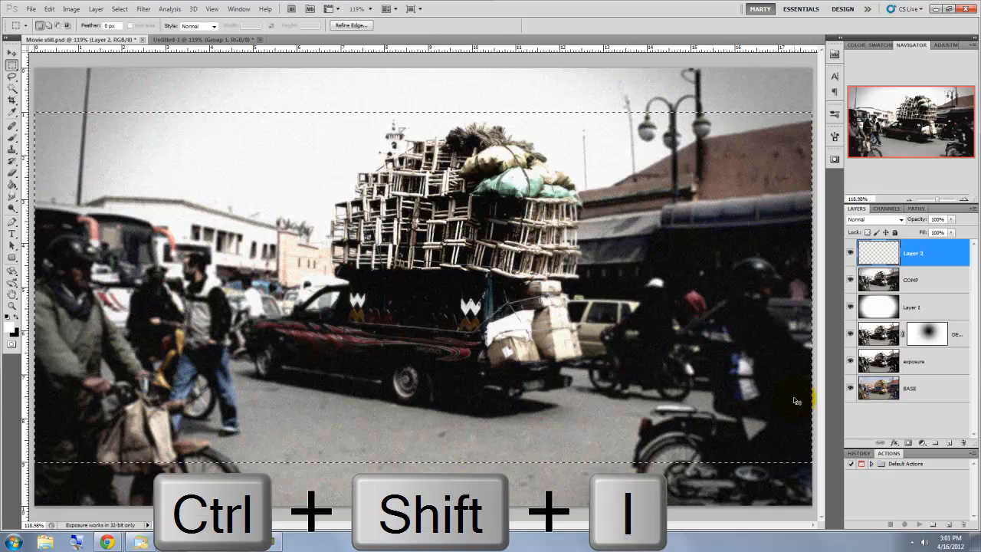
key("ctrl+shift+i")
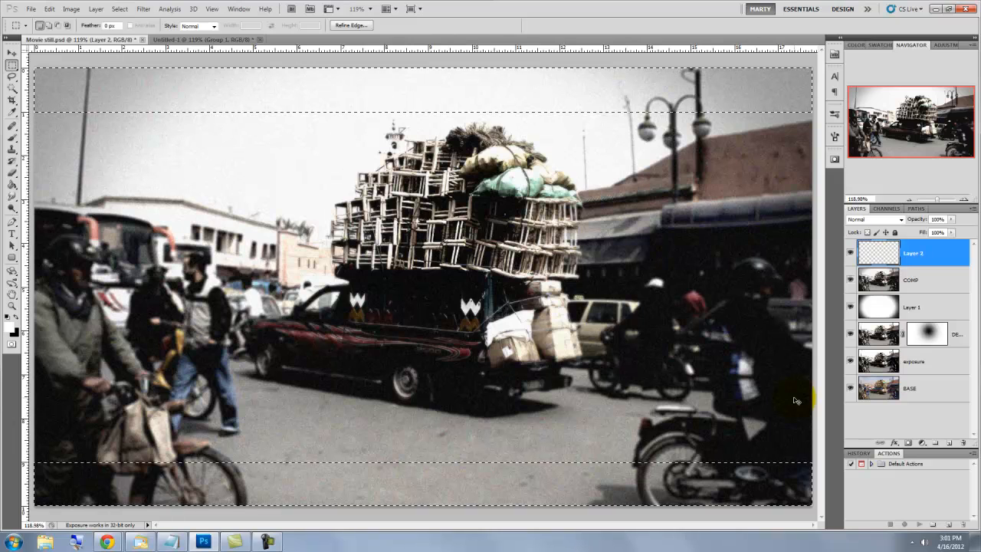
left_click_drag(123, 330, 23, 335)
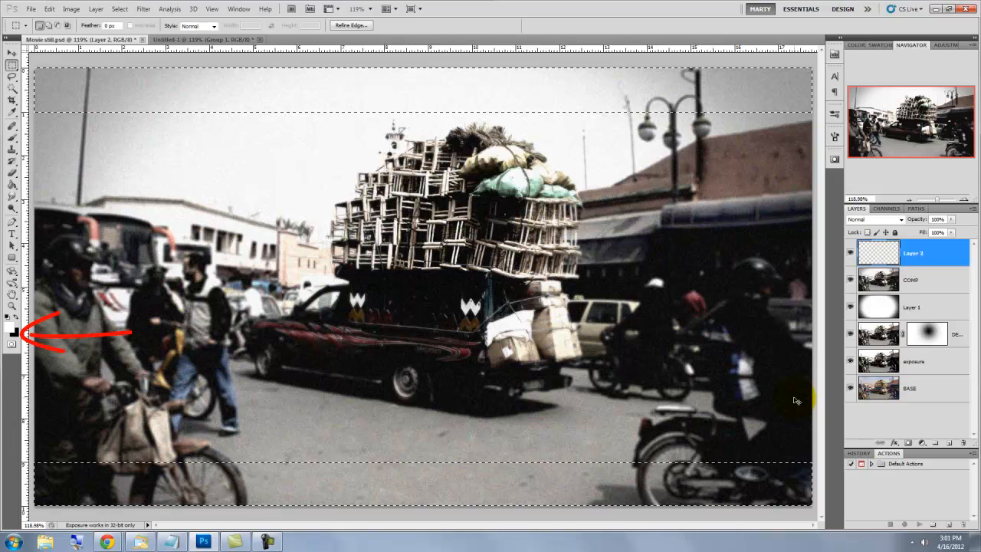
key("Ctrl+Delete")
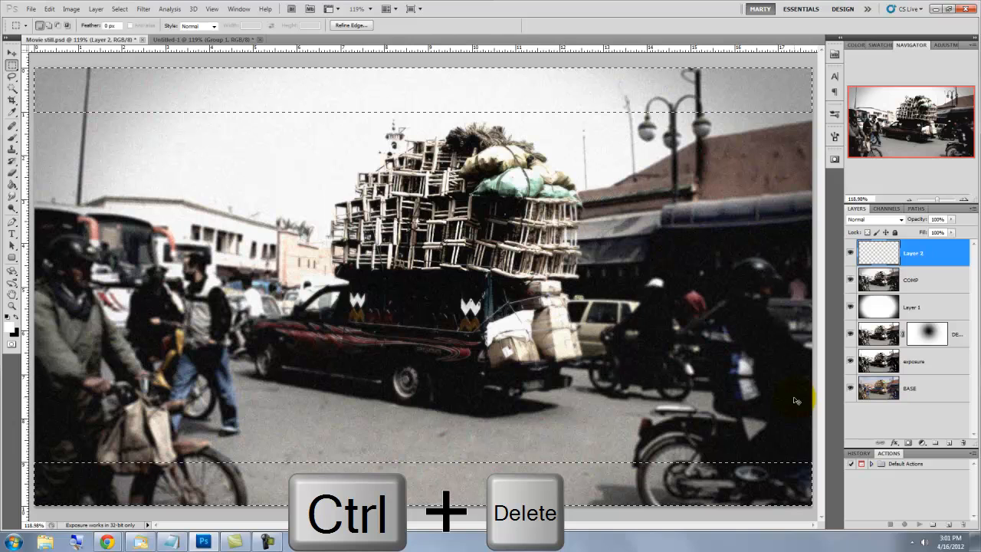
key("ctrl+delete")
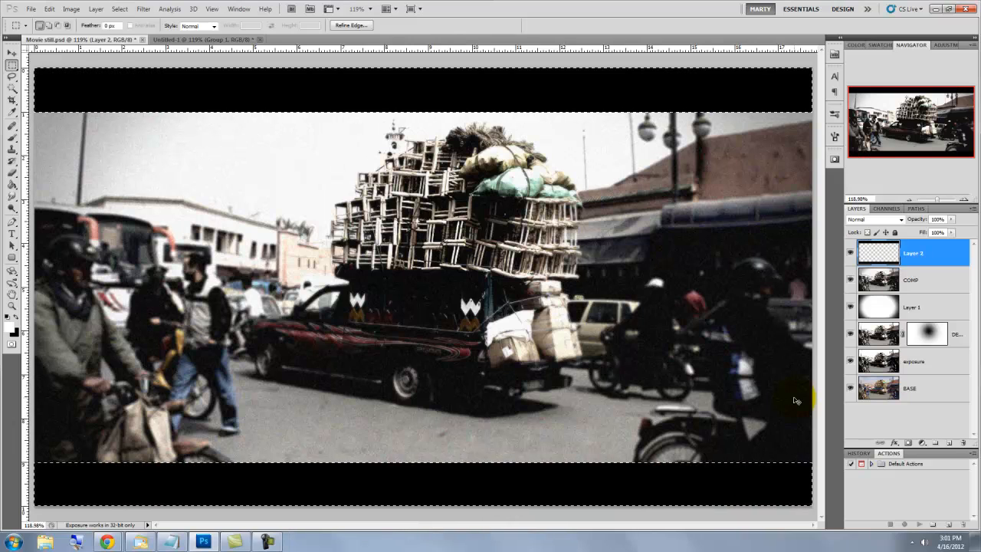
key("ctrl+d")
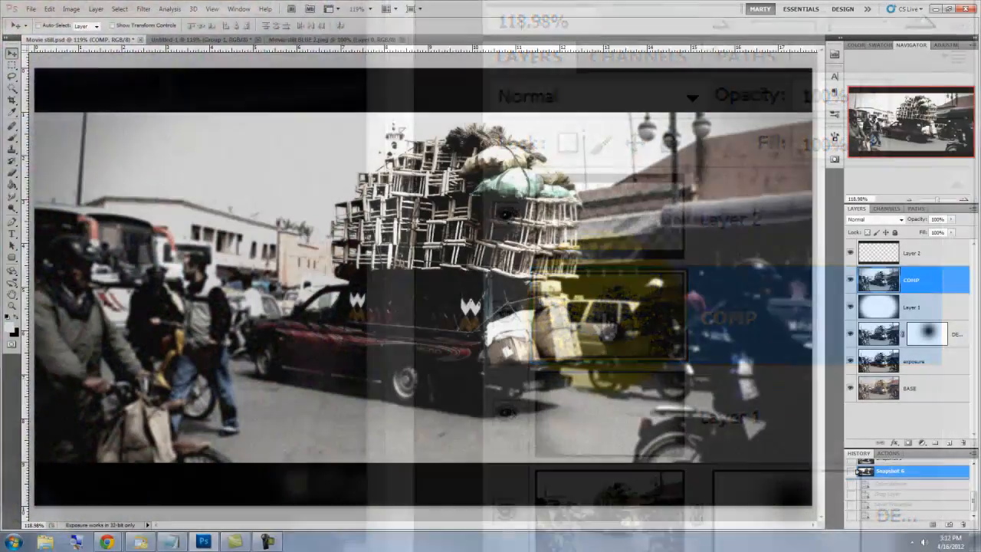
- Color-balance the COMP layer: midtones +33 toward blue, highlights -13 toward cyan
key("ctrl+b")
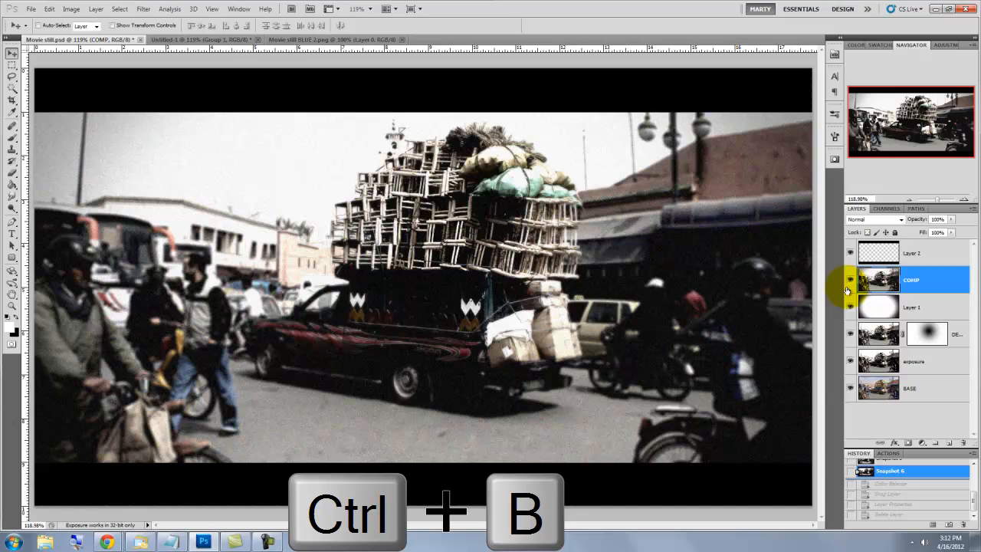
key("ctrl+b")
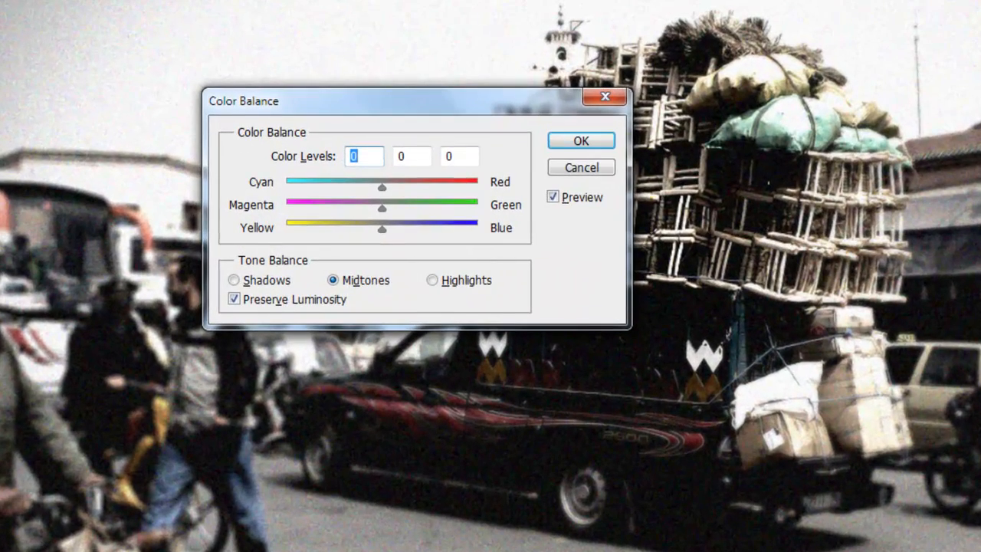
left_click_drag(381, 227, 399, 227)
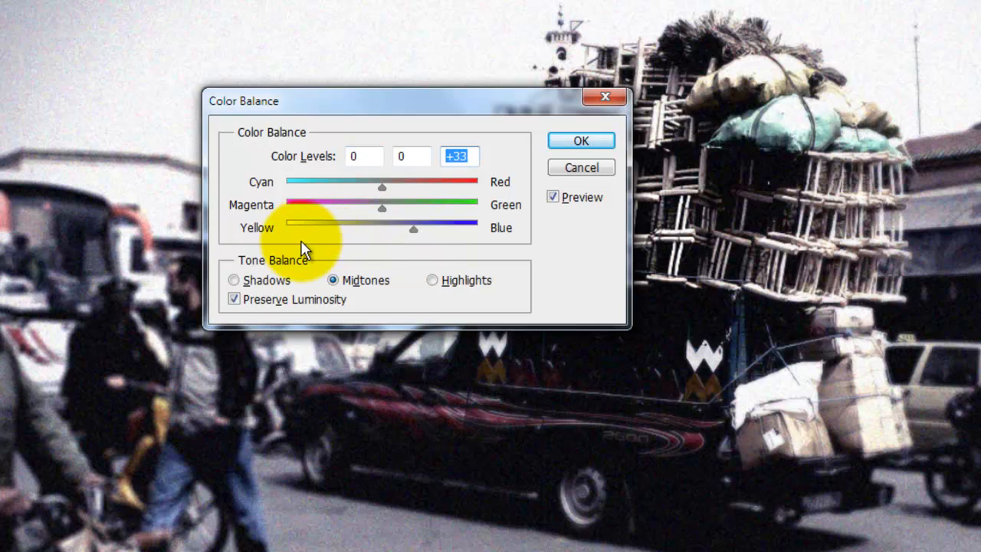
left_click(233, 279)
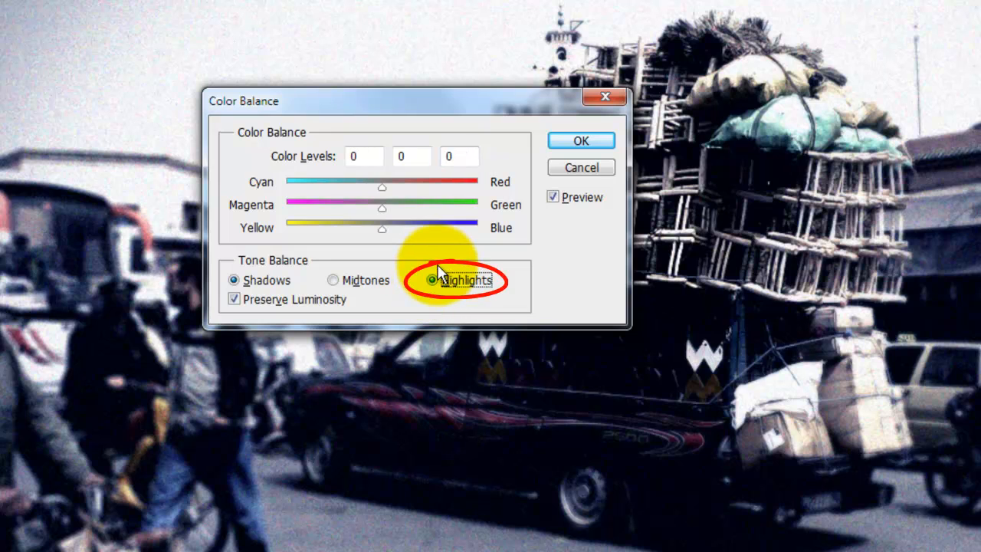
left_click_drag(382, 187, 368, 187)
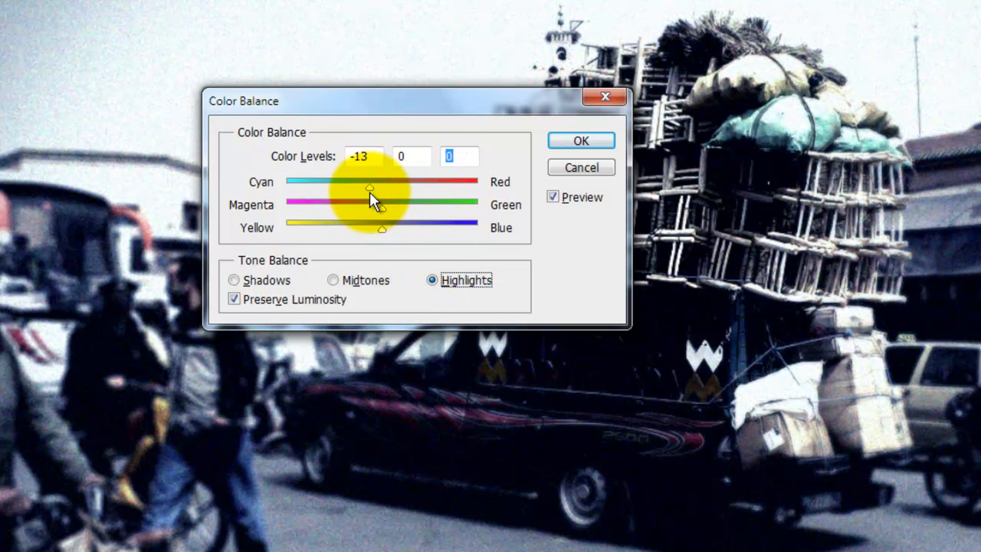